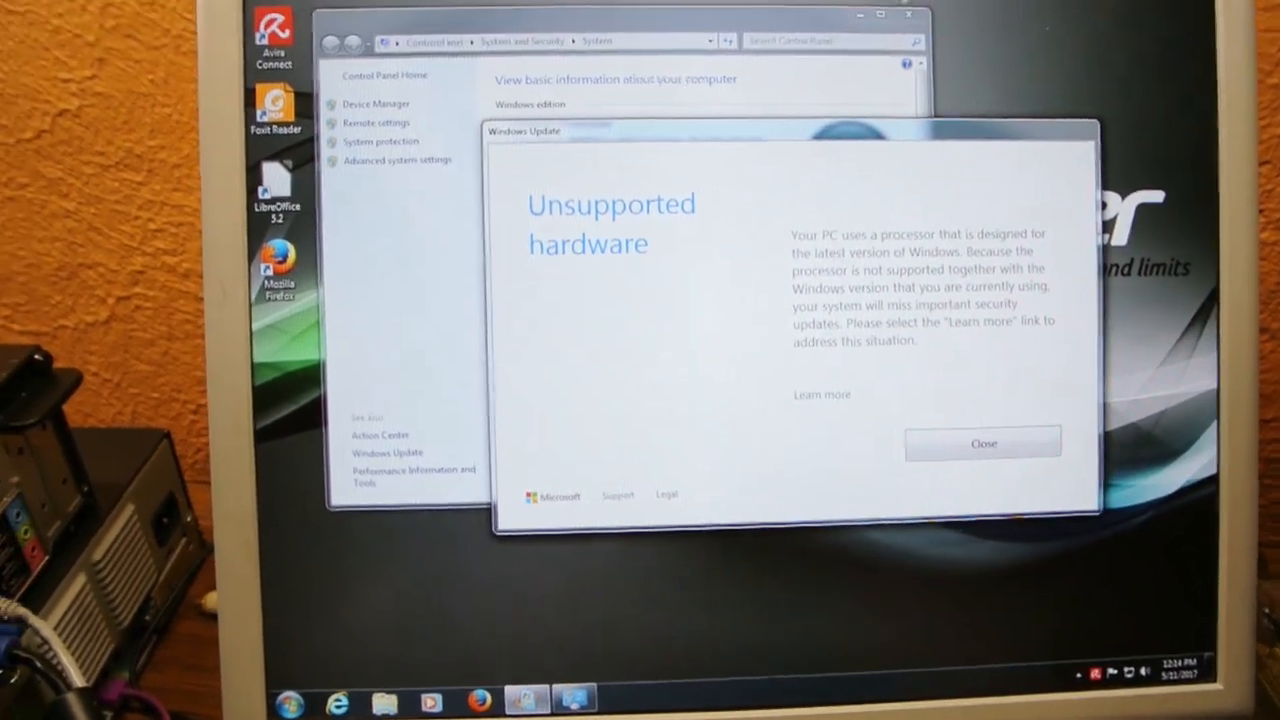
Step: Follow the 'Learn more' link in the Unsupported hardware warning to the Microsoft support article
{"action": "left_click", "coordinate": [820, 394]}
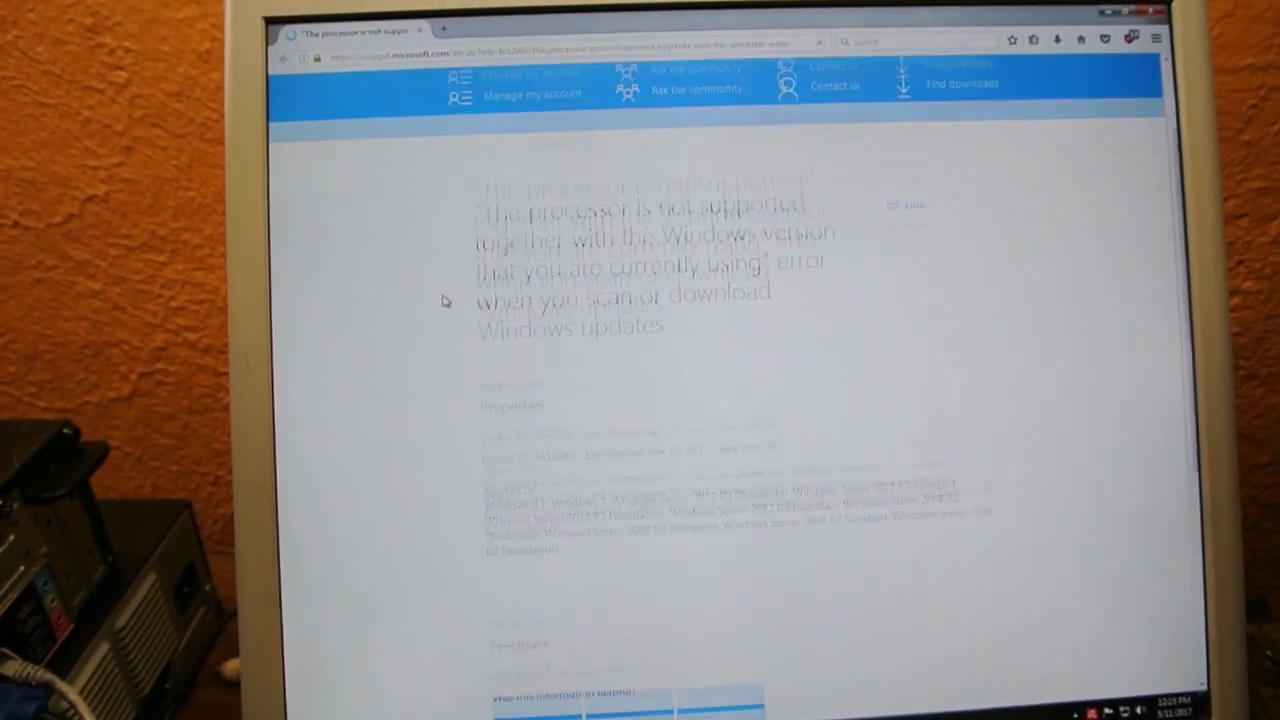
Step: Scroll through the article's Symptoms, Cause and Resolution sections recommending a Windows 10 upgrade
{"action": "scroll", "scroll_direction": "down", "scroll_amount": 3}
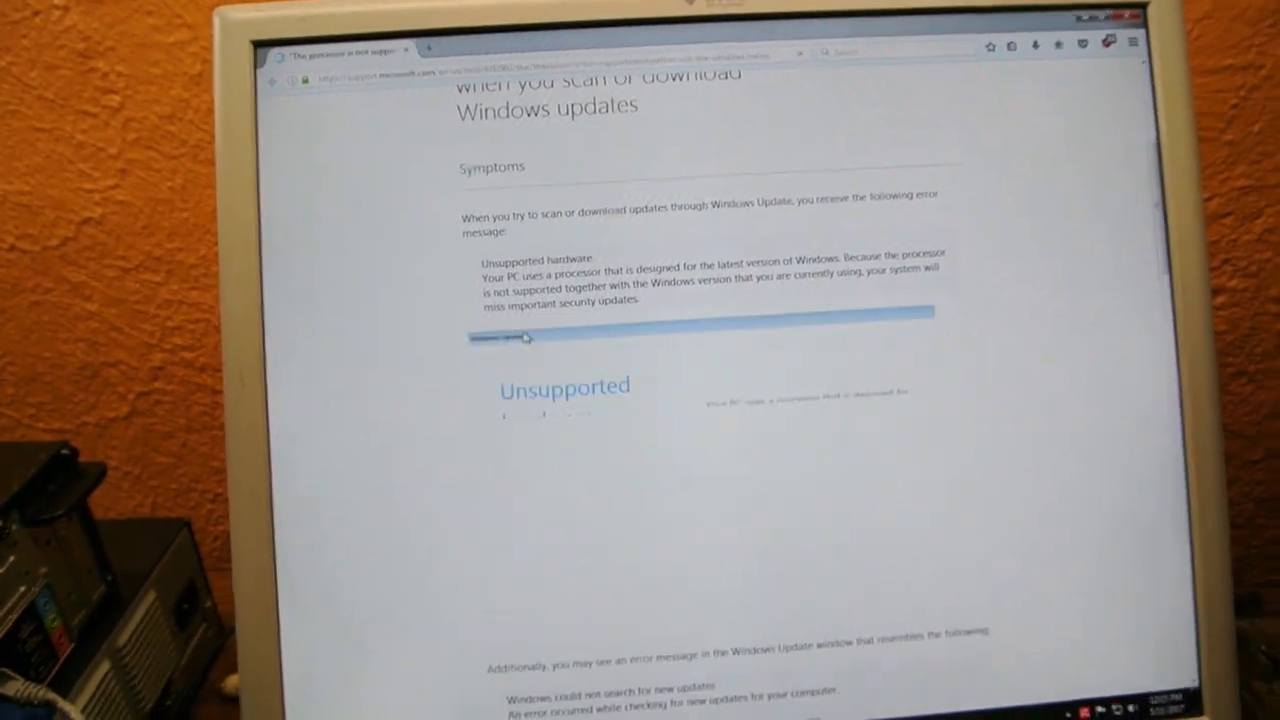
{"action": "scroll", "scroll_direction": "down", "scroll_amount": 3}
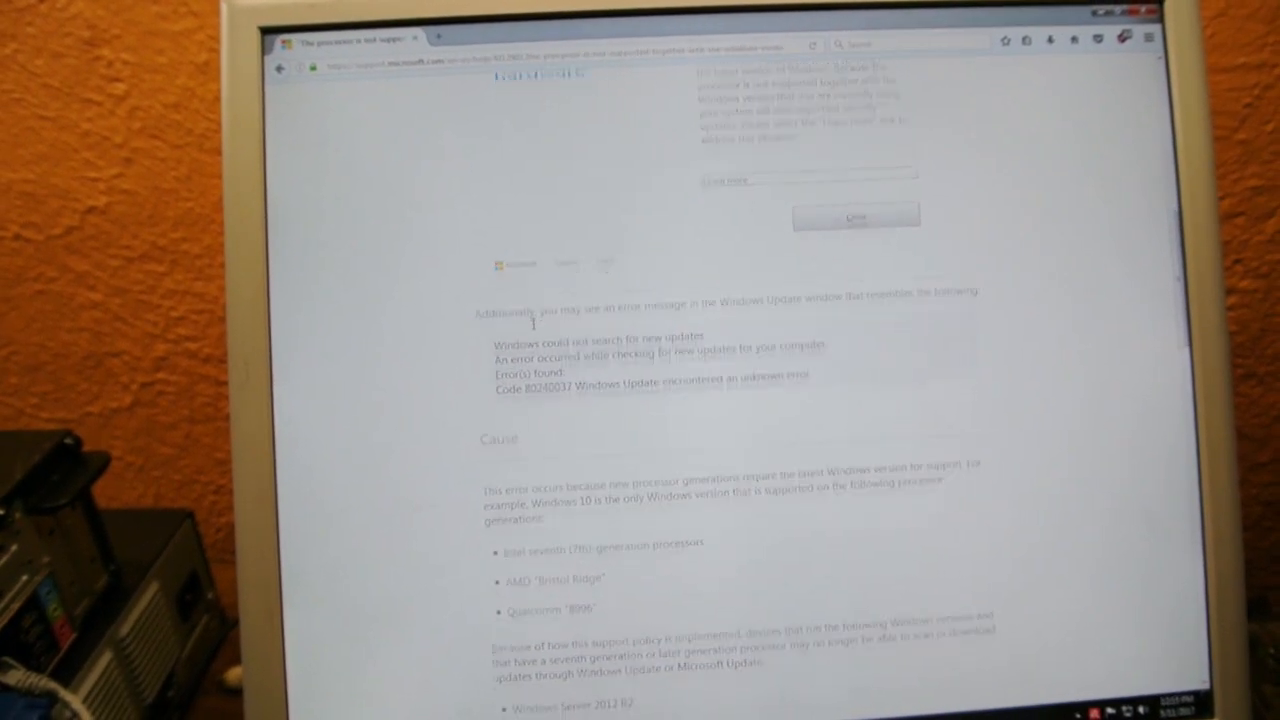
{"action": "scroll", "scroll_direction": "down", "scroll_amount": 3}
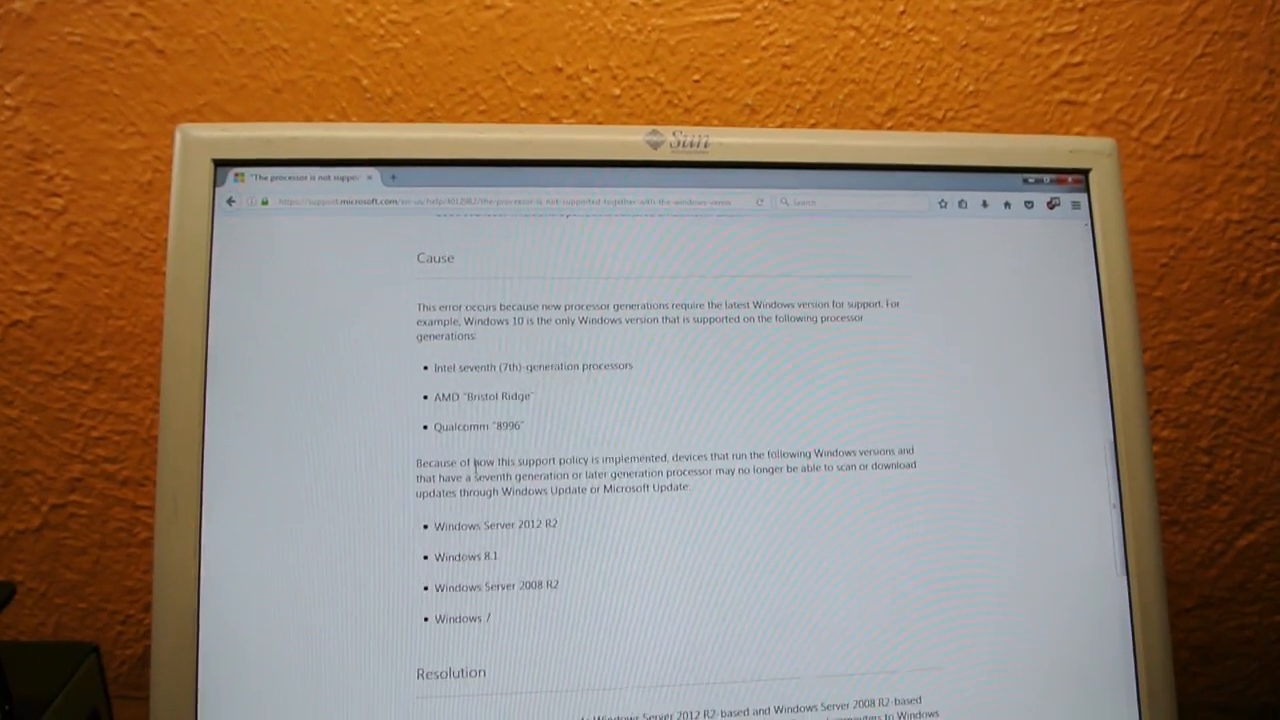
{"action": "scroll", "scroll_direction": "down", "scroll_amount": 3}
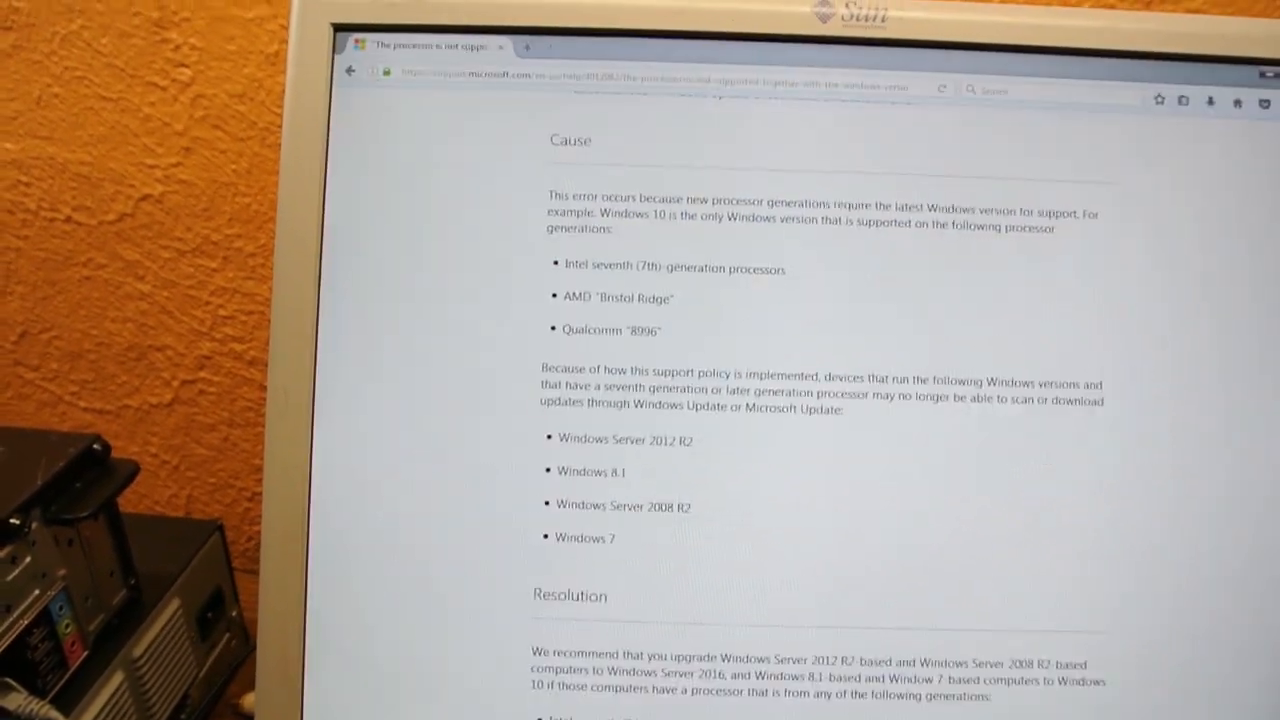
{"action": "scroll", "scroll_direction": "down", "scroll_amount": 3}
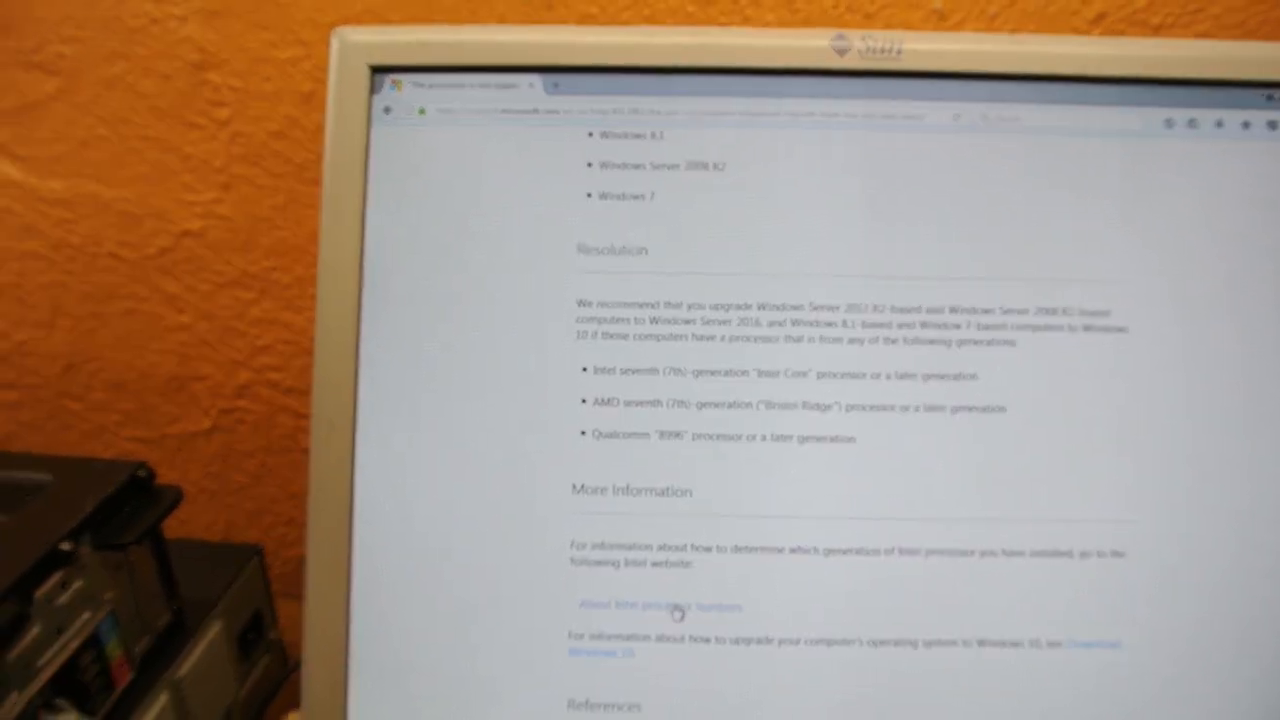
{"action": "scroll", "scroll_direction": "up", "scroll_amount": 3}
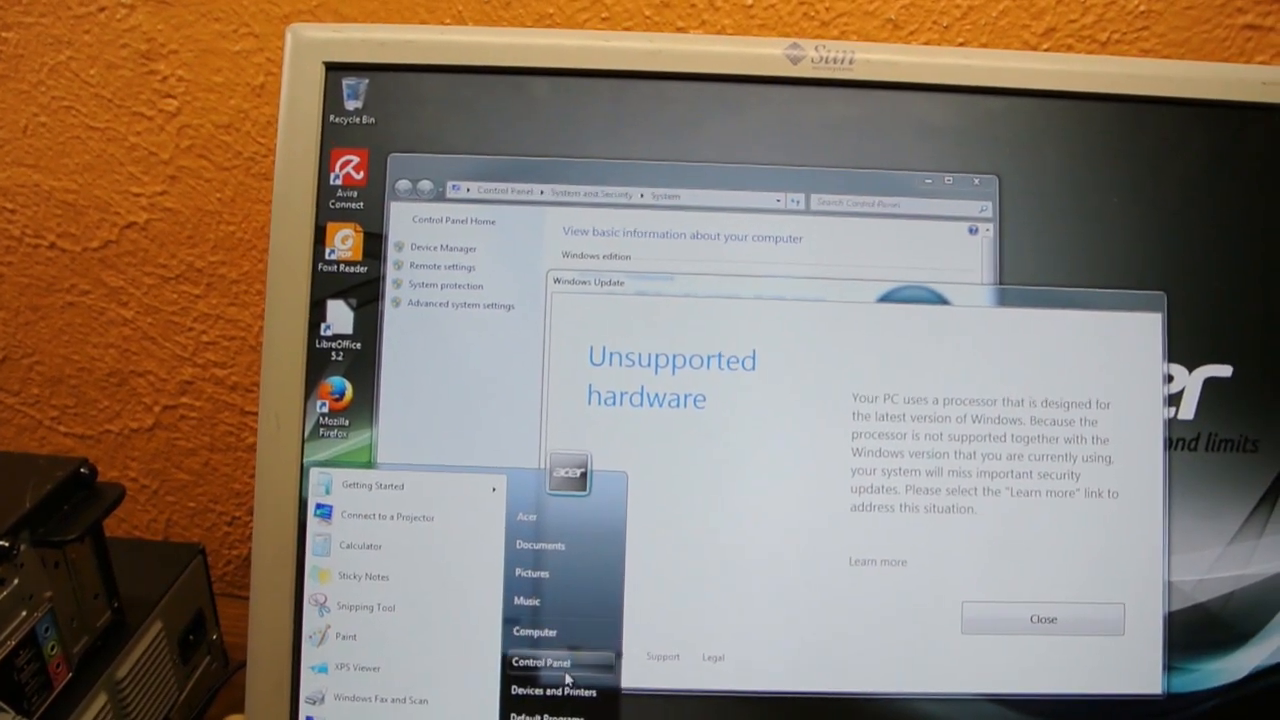
Step: Open Windows Update from Control Panel in Large icons view and close the Unsupported hardware warning
{"action": "left_click", "coordinate": [542, 664]}
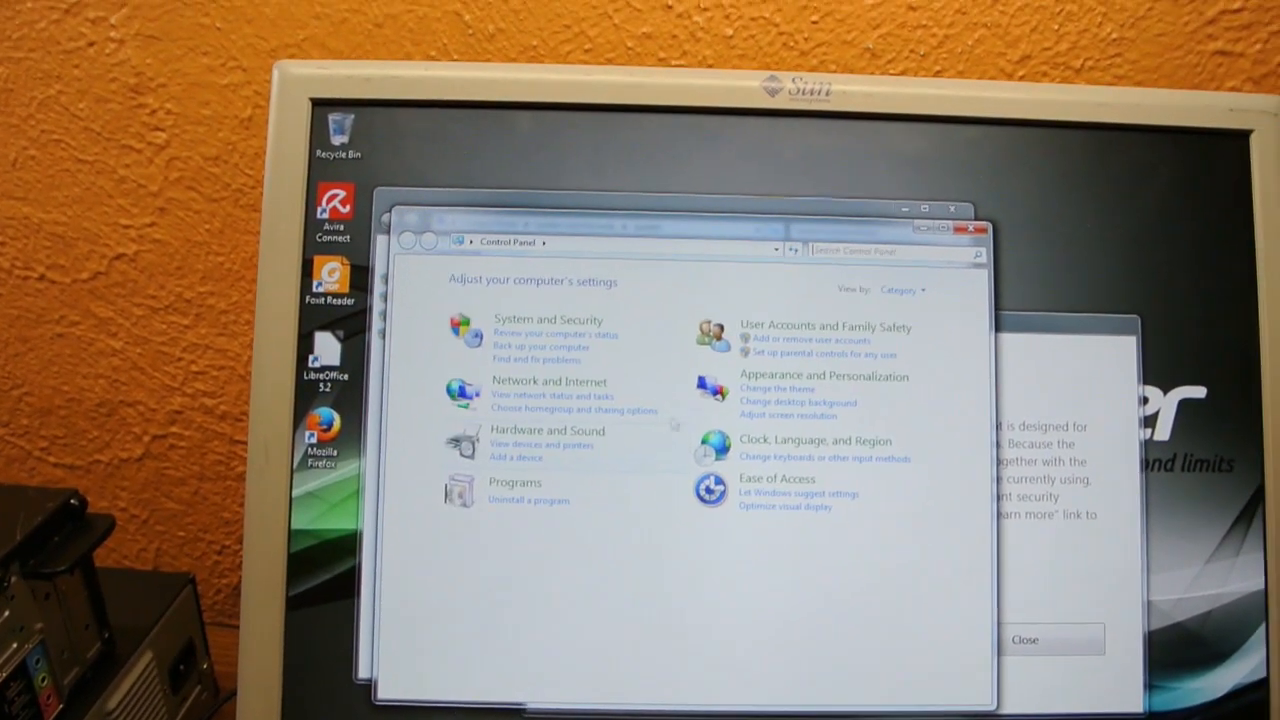
{"action": "left_click", "coordinate": [904, 290]}
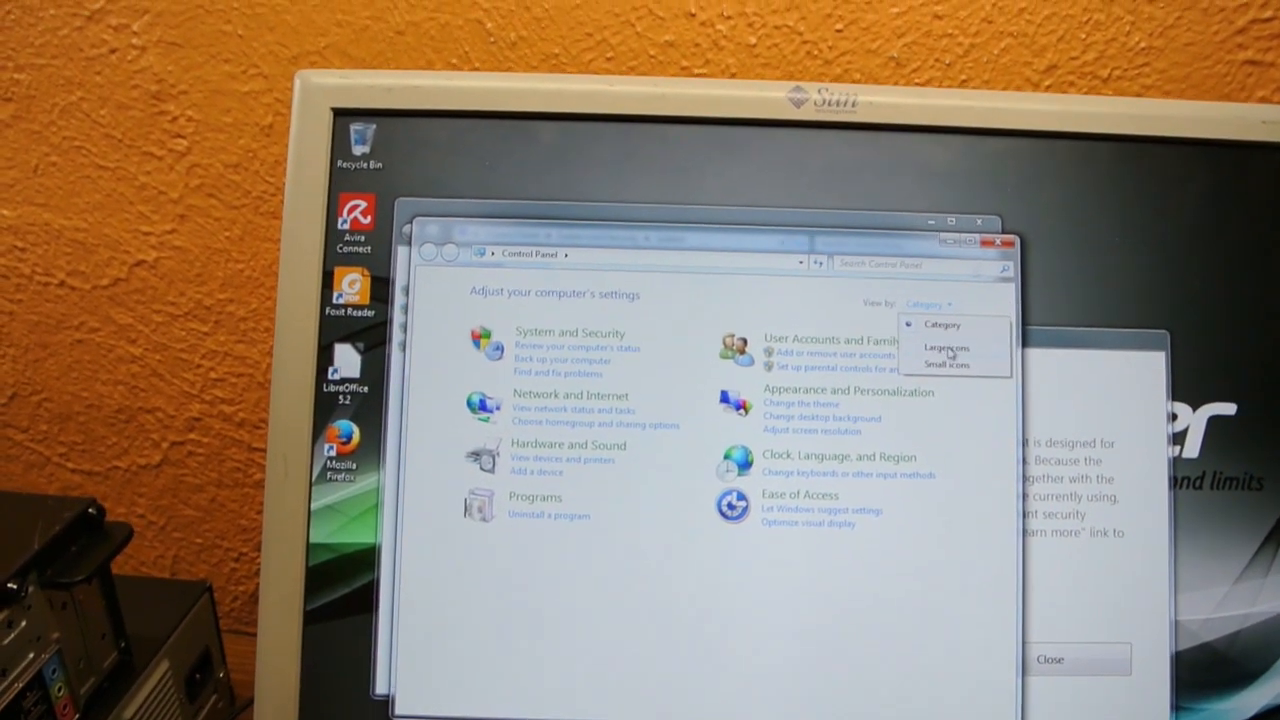
{"action": "left_click", "coordinate": [944, 348]}
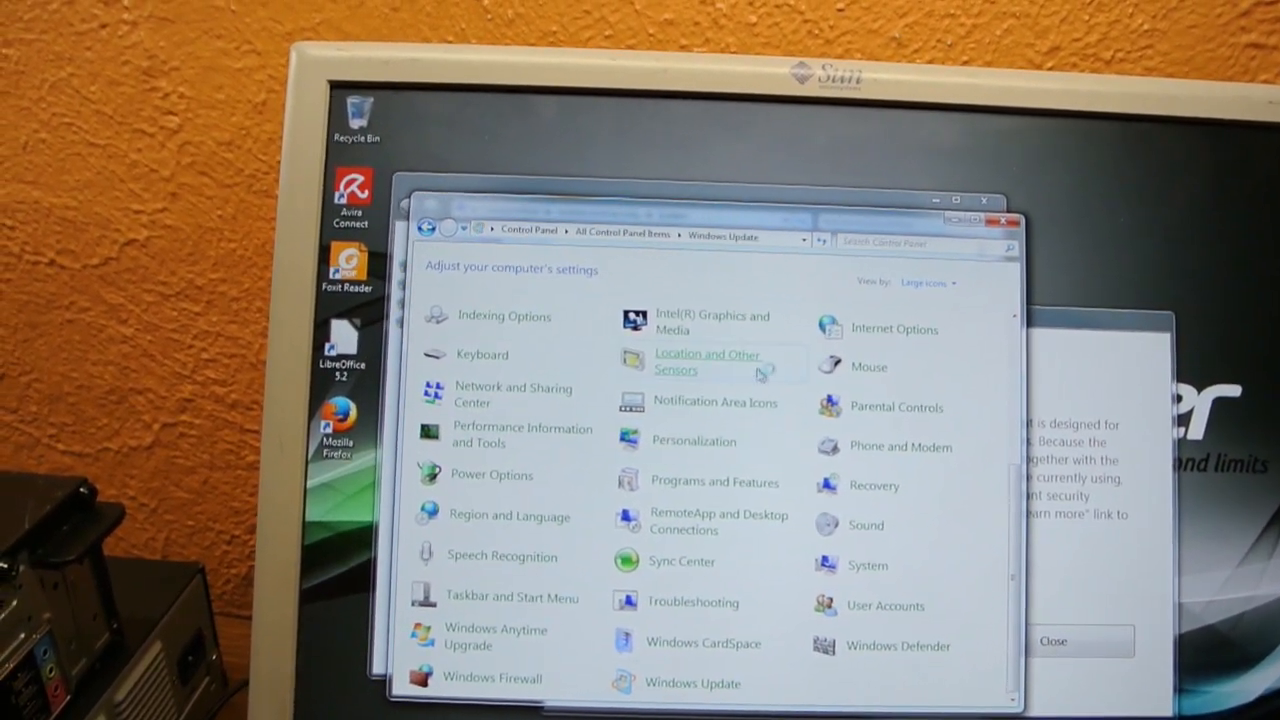
{"action": "left_click", "coordinate": [692, 682]}
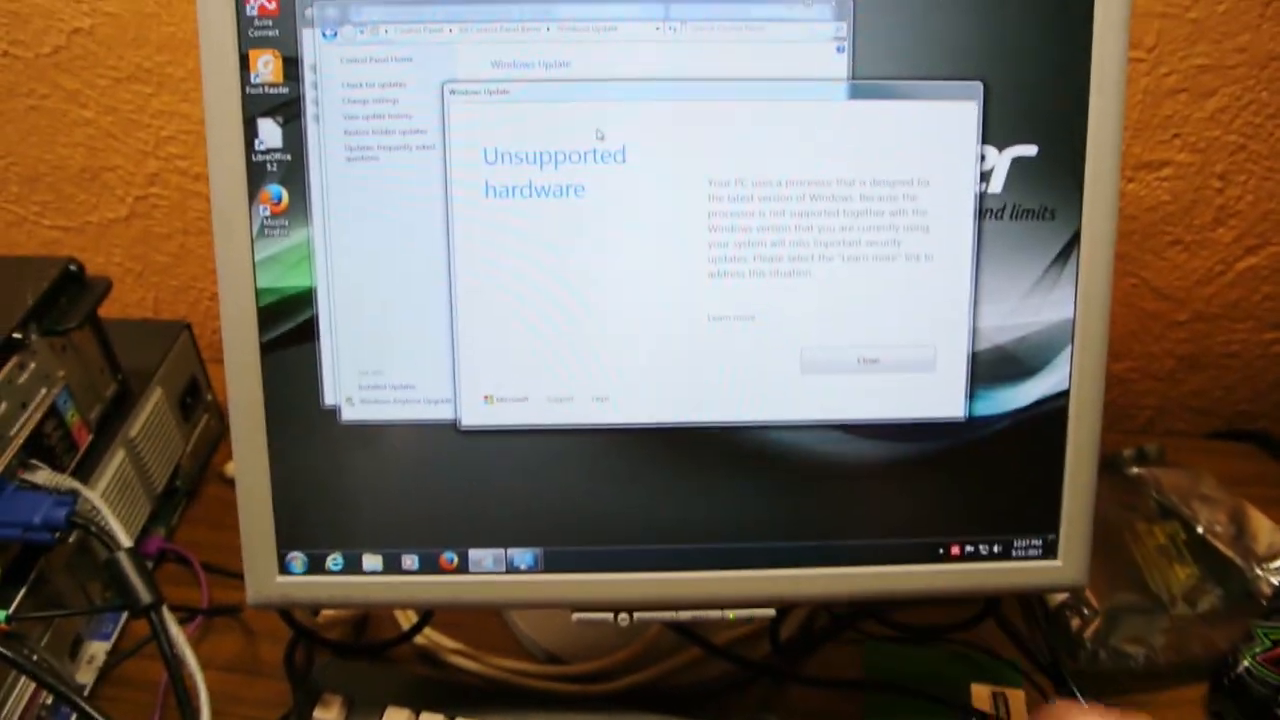
{"action": "left_click", "coordinate": [868, 360]}
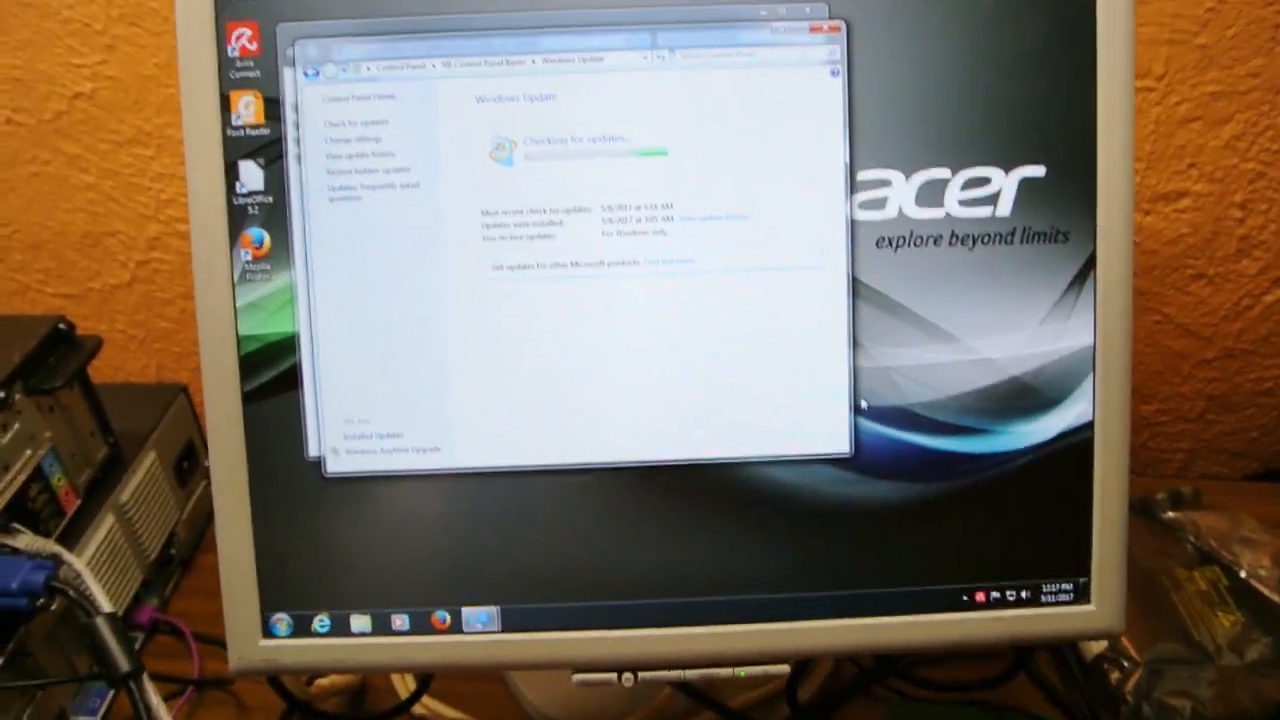